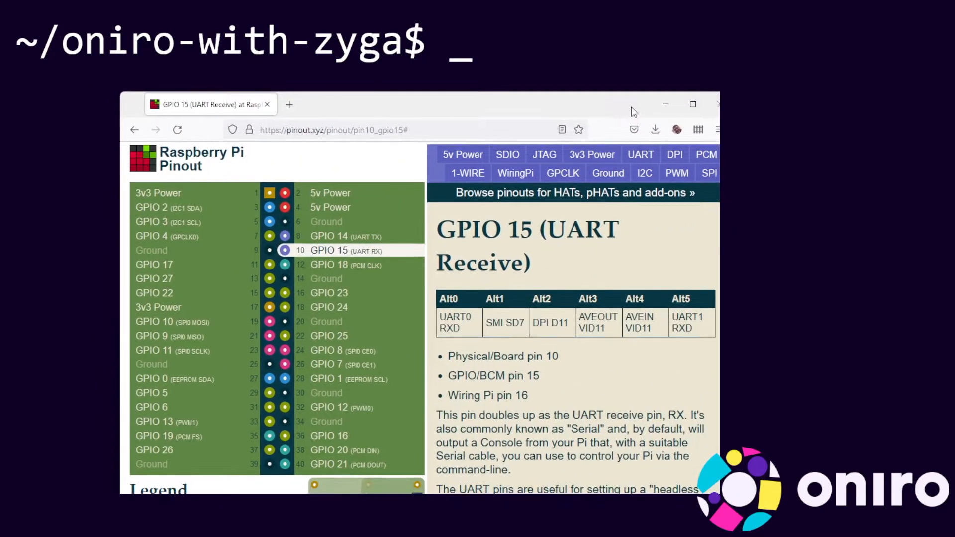
mouse_move(506, 154)
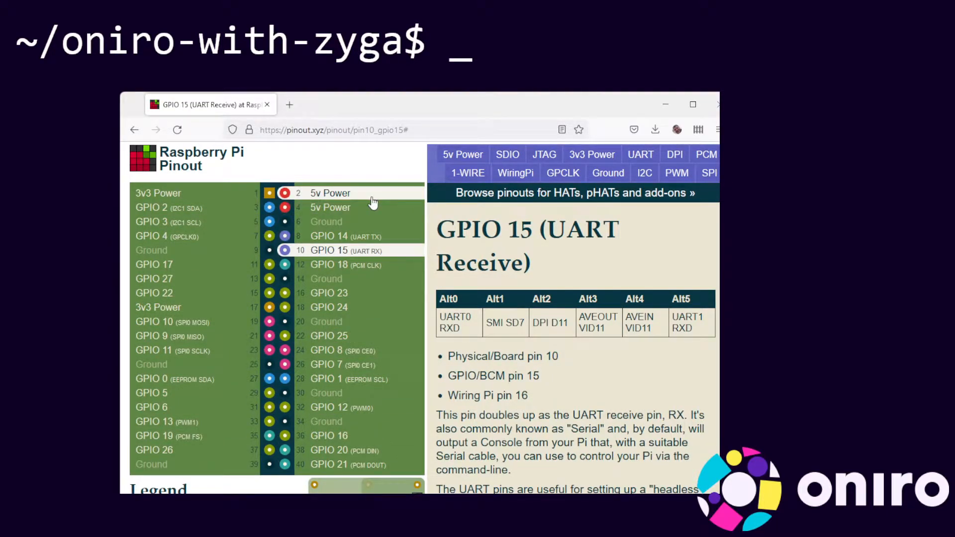
click(331, 207)
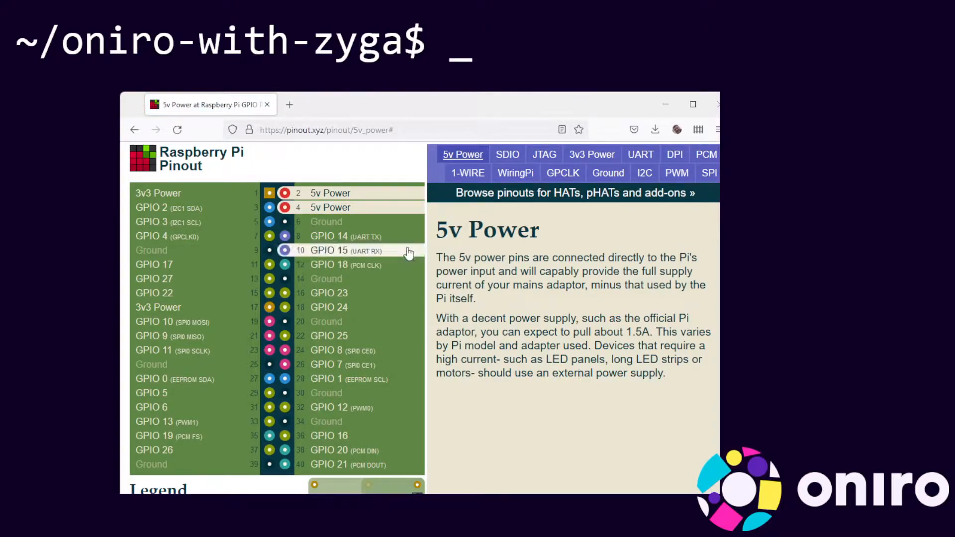
click(607, 173)
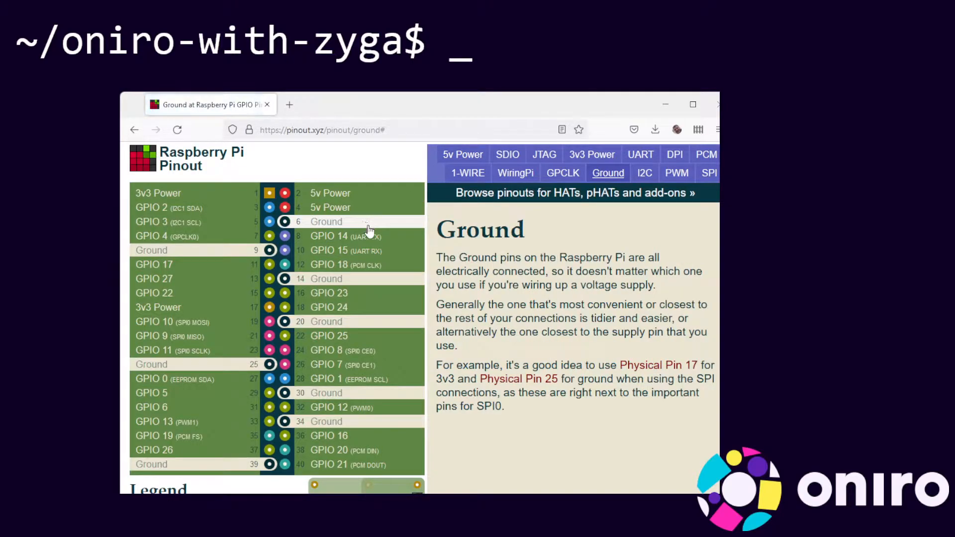
click(329, 250)
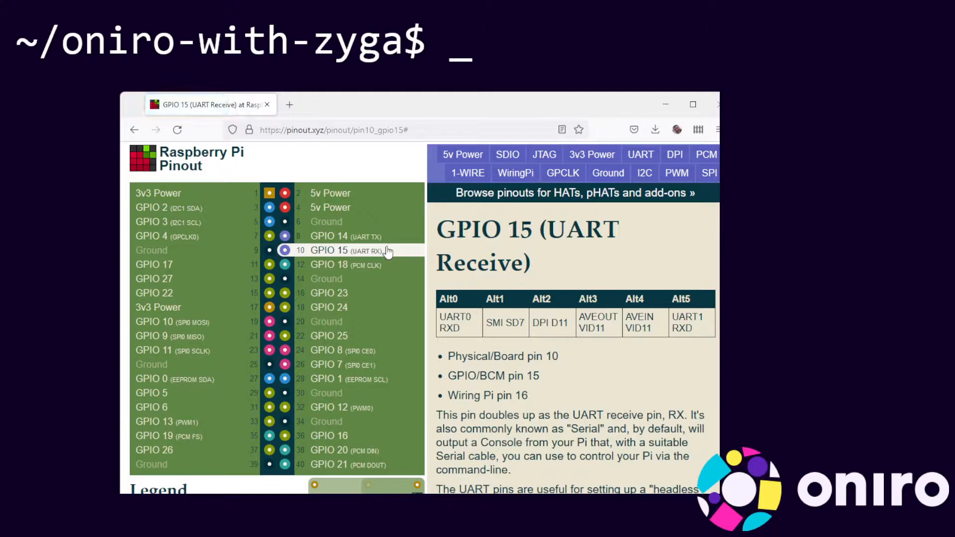
mouse_move(385, 250)
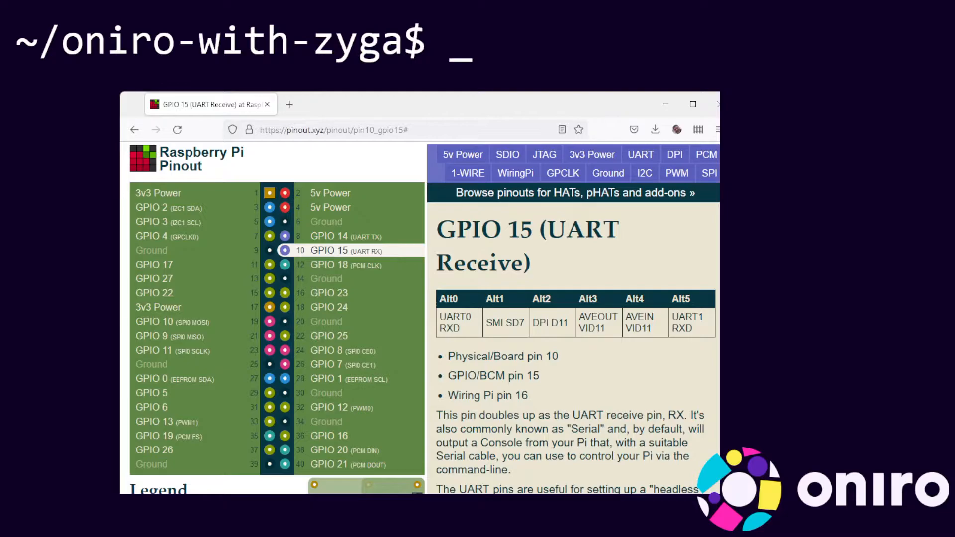
mouse_move(600, 113)
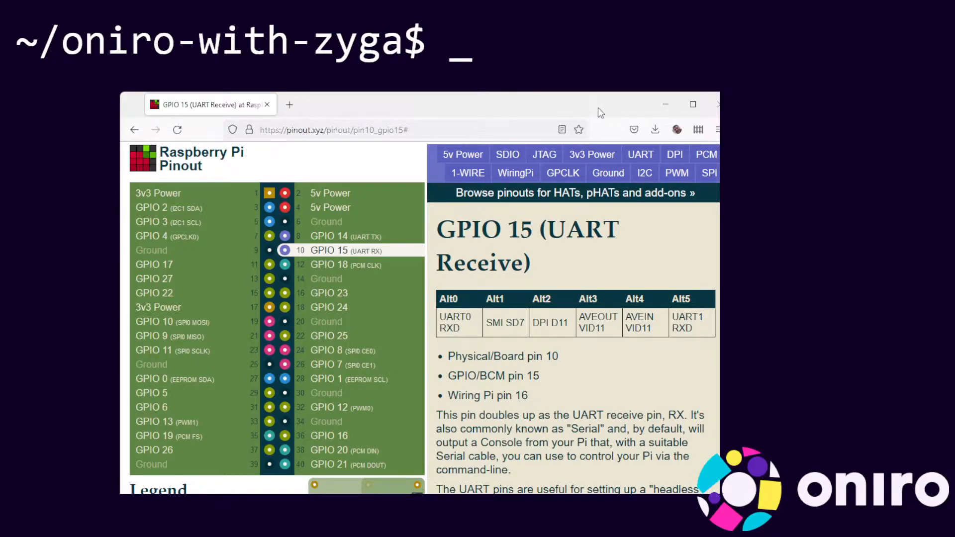